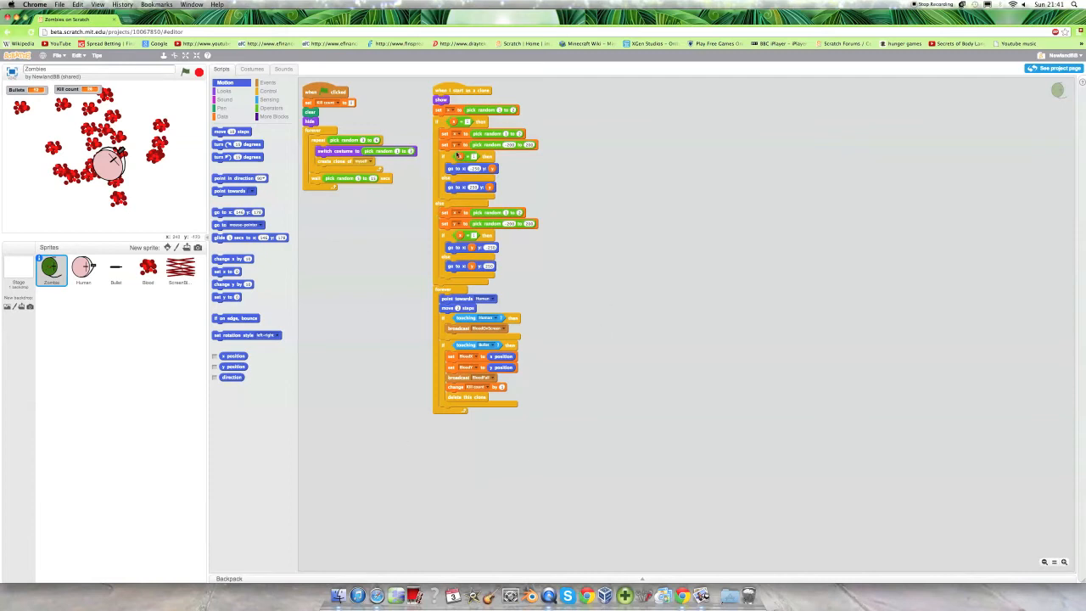
Step: View the scripts of the bullet, red striped, zombie and finally player sprites in turn
left_click(115, 270)
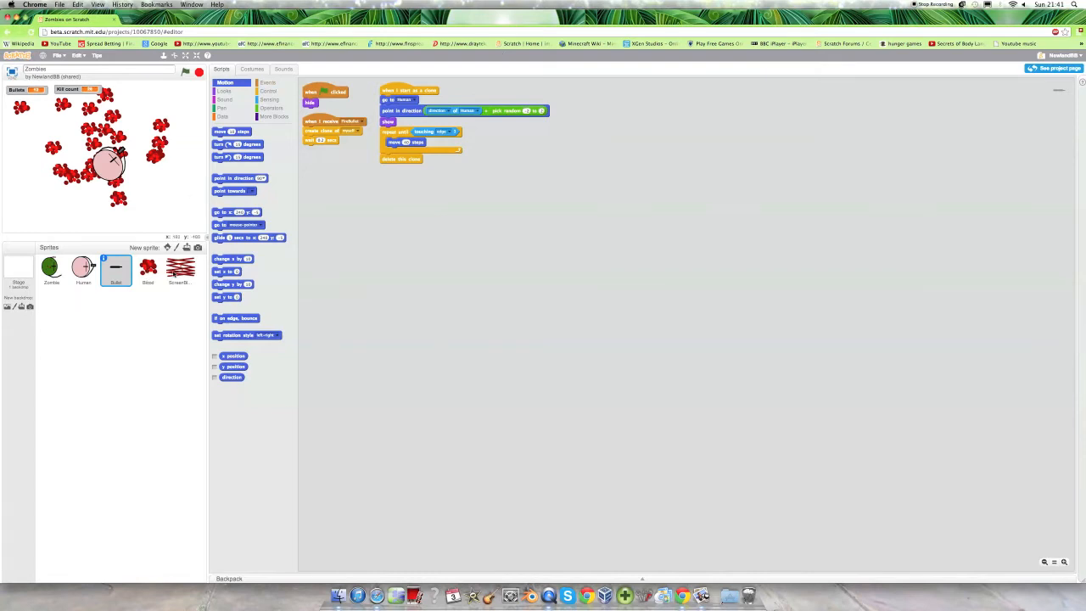
left_click(147, 269)
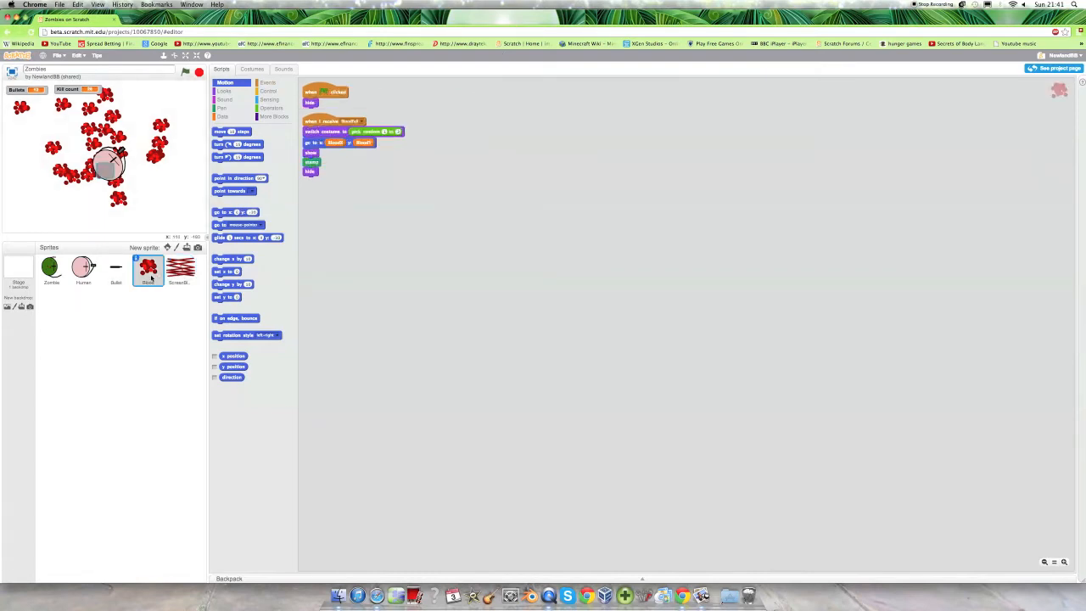
left_click(116, 268)
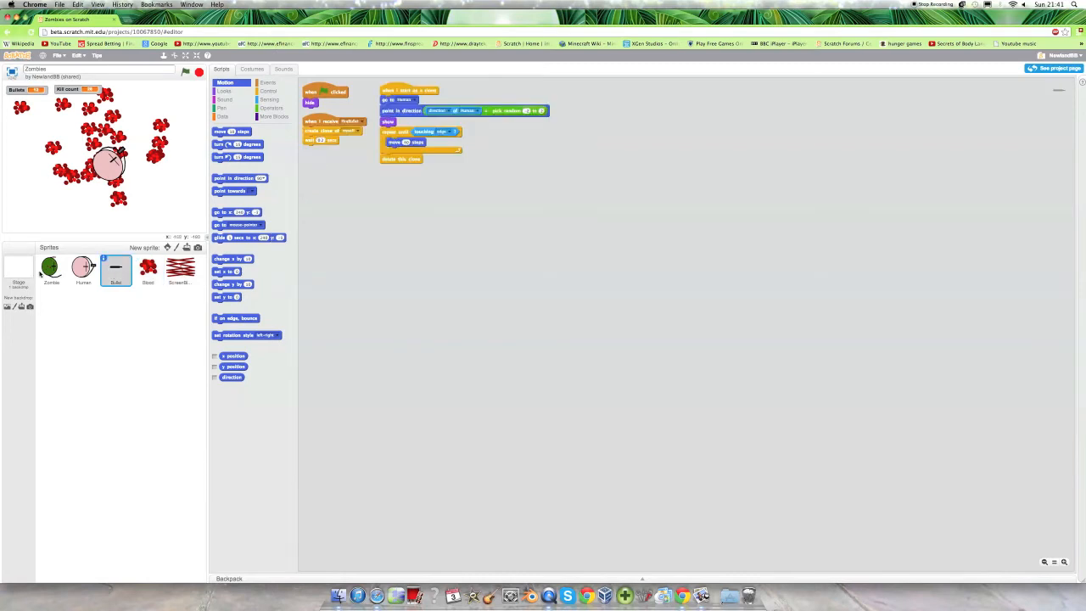
left_click(51, 268)
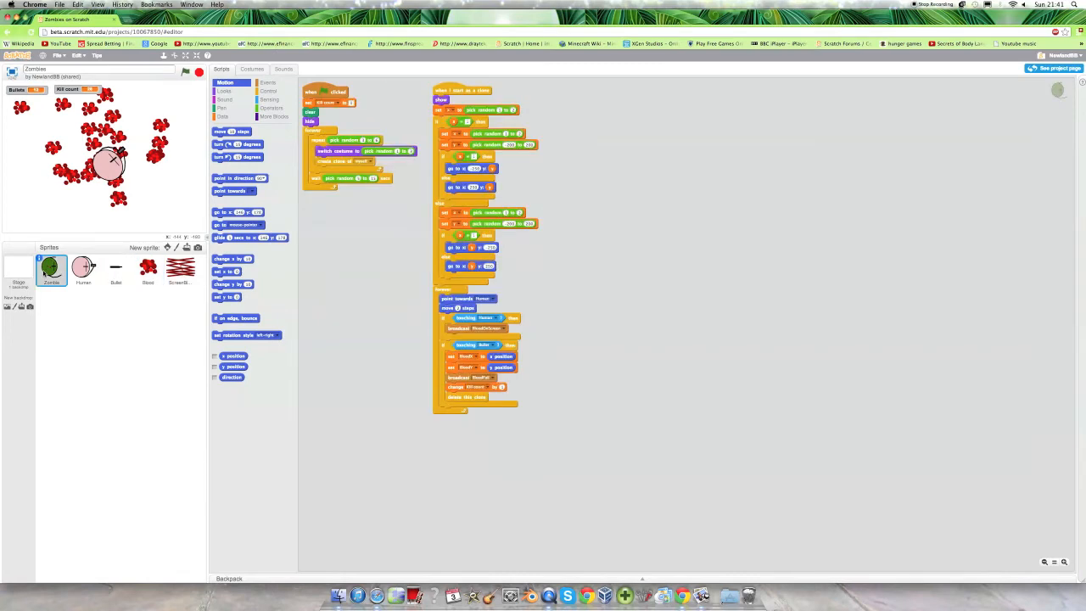
left_click(83, 270)
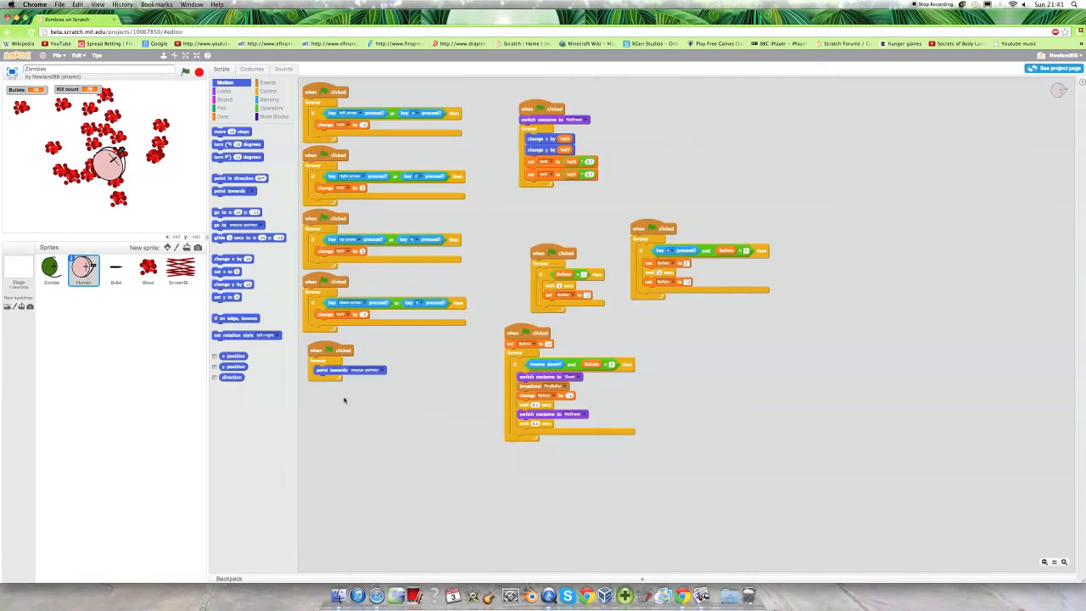
mouse_move(380, 277)
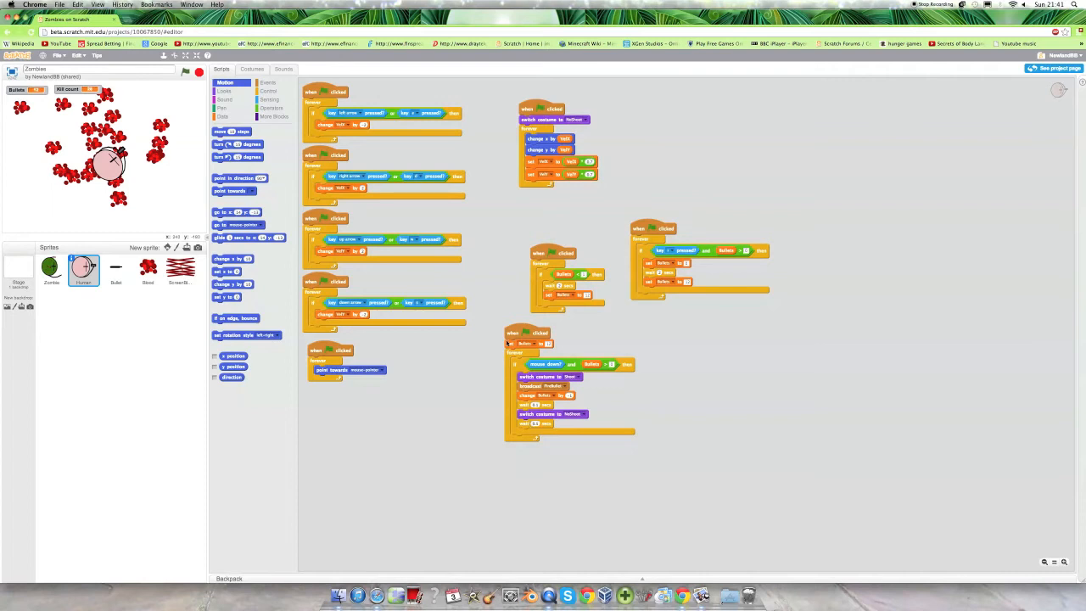
mouse_move(650, 129)
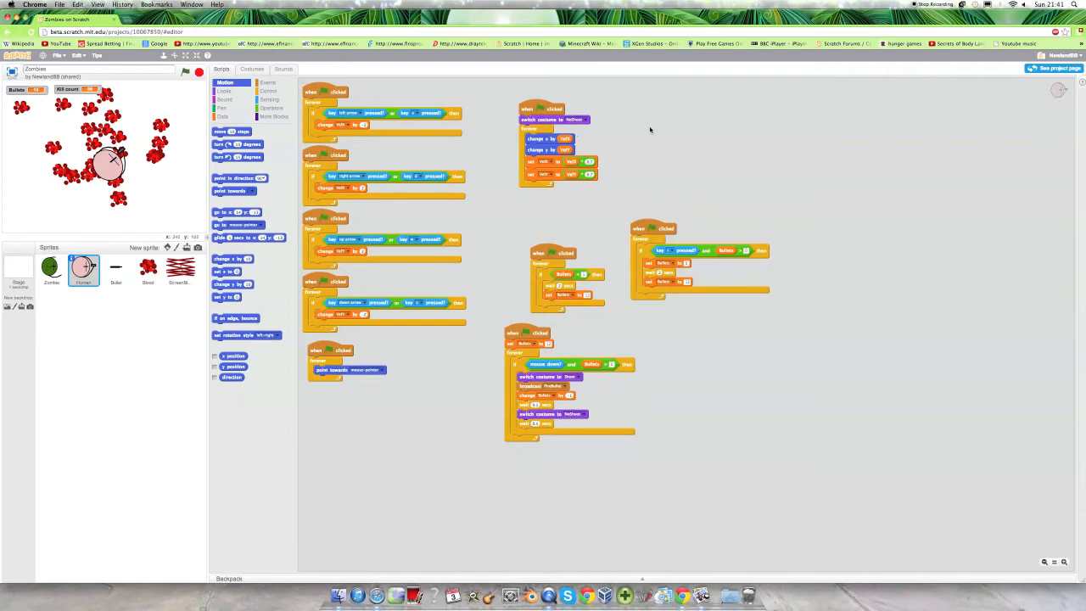
mouse_move(520, 190)
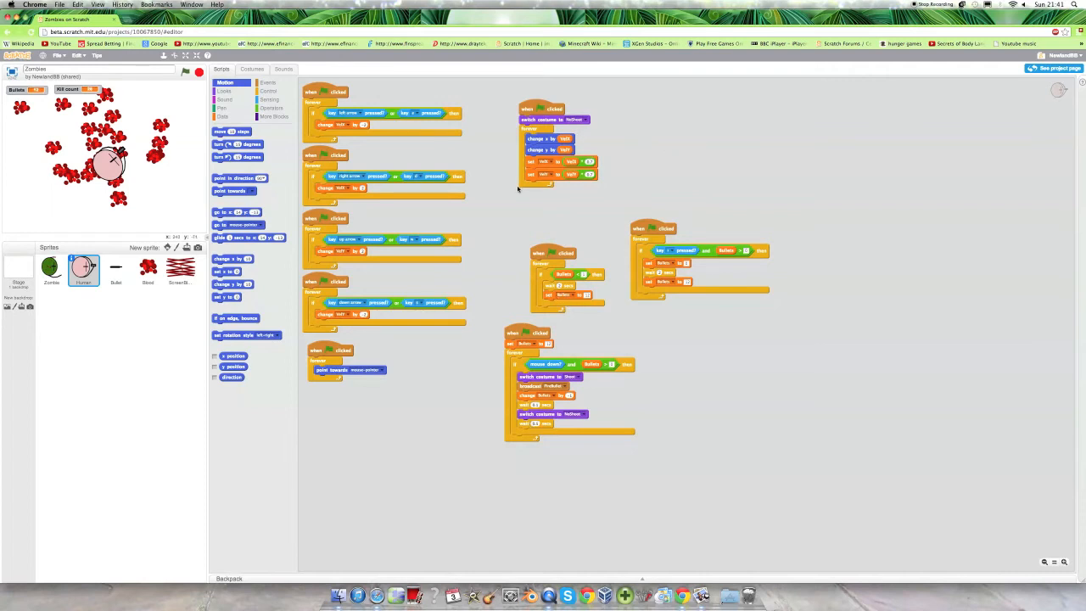
mouse_move(434, 271)
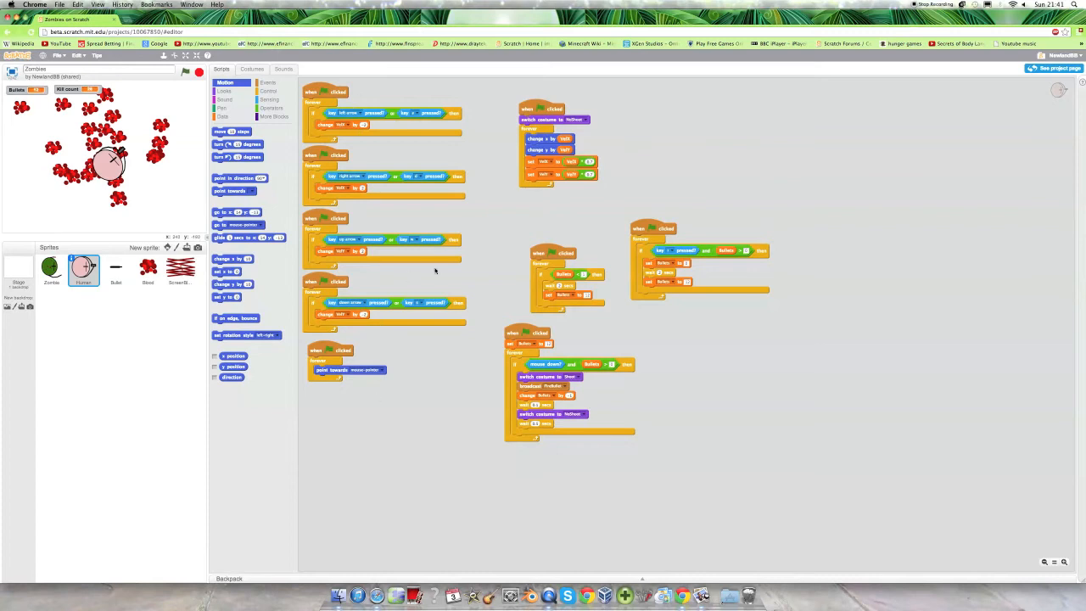
mouse_move(552, 460)
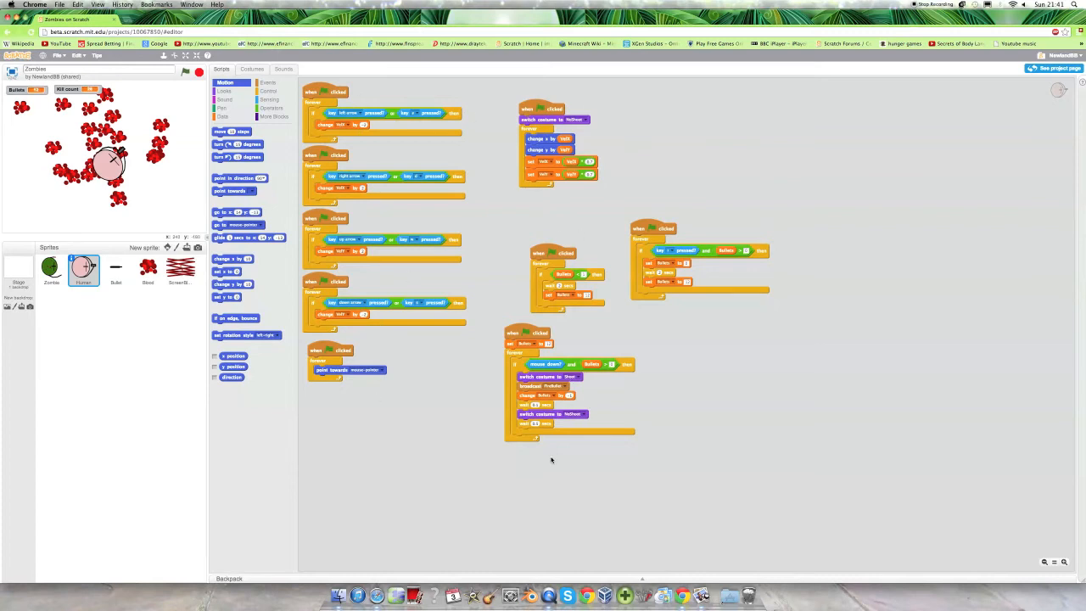
mouse_move(160, 284)
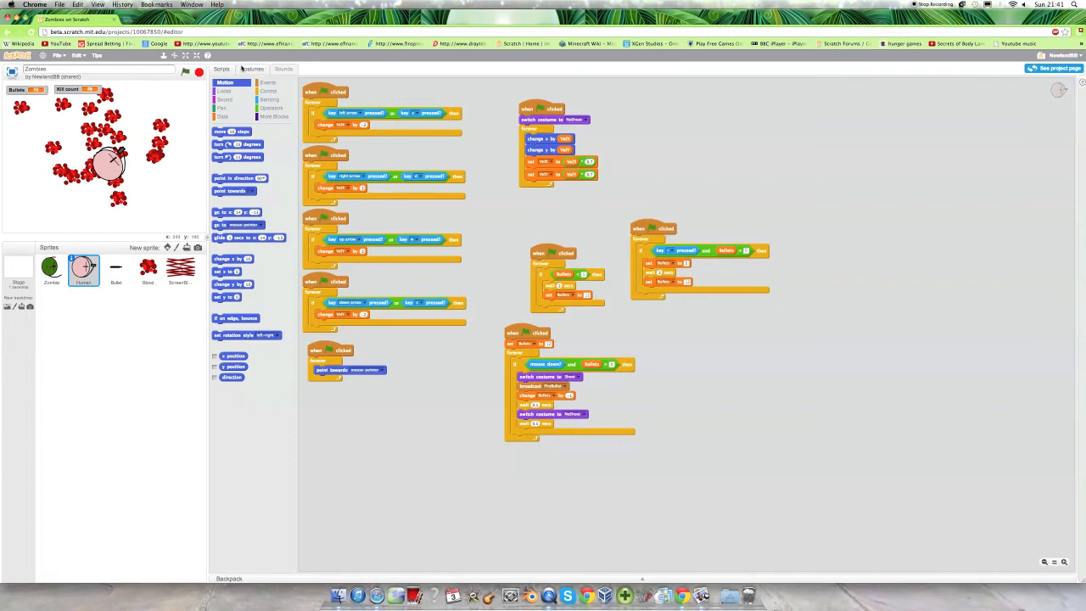
Step: Switch from the player sprite's scripts to its costumes in the costume editor
left_click(251, 68)
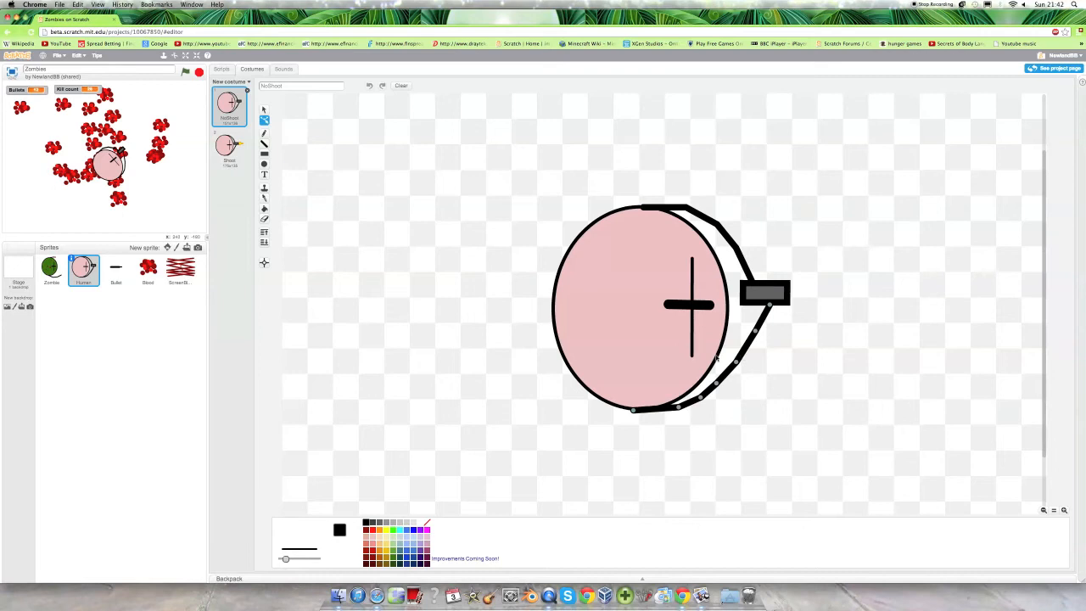
Step: Show the player's muzzle-flash costume, then switch to the zombie sprite's costumes
left_click(229, 149)
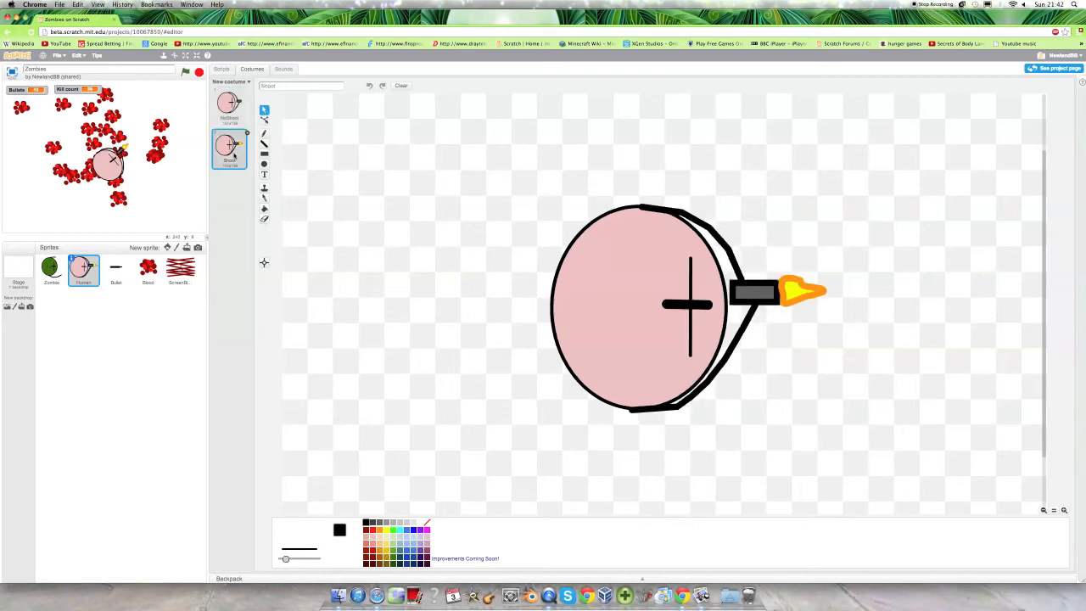
left_click(687, 309)
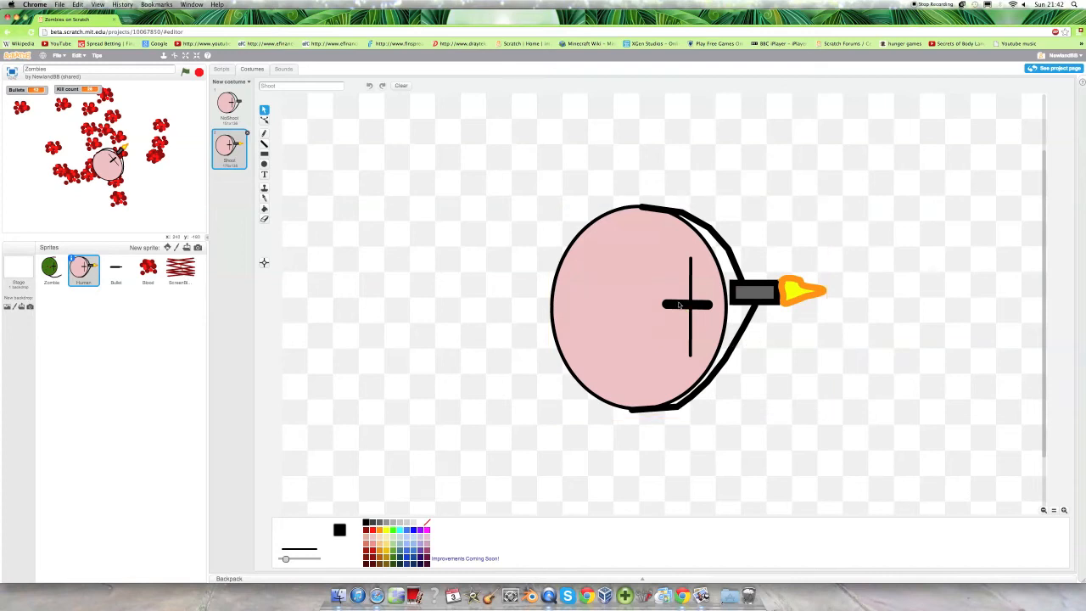
left_click(687, 306)
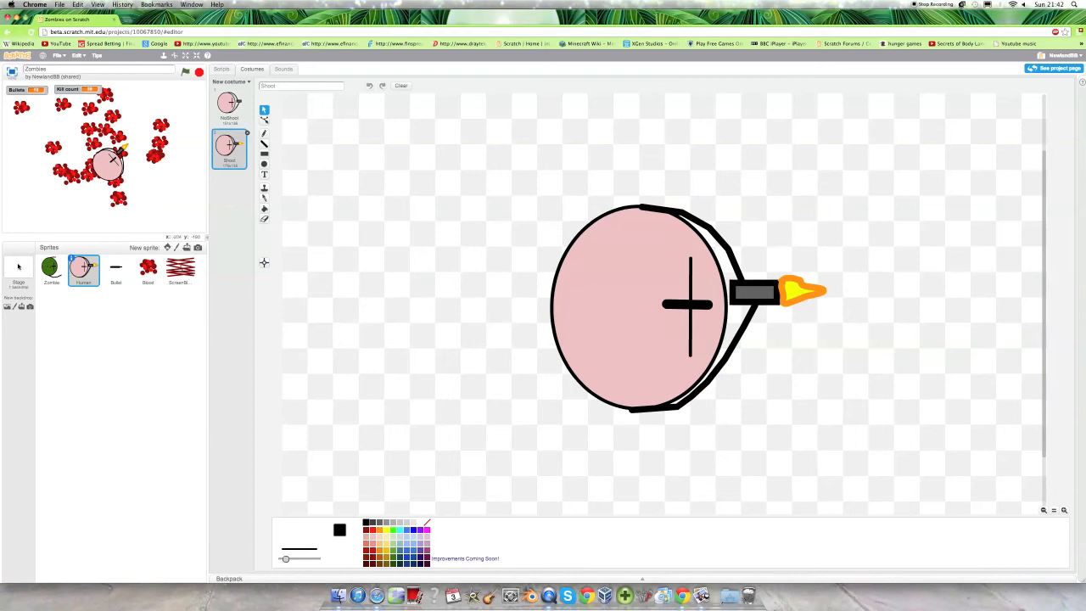
left_click(51, 268)
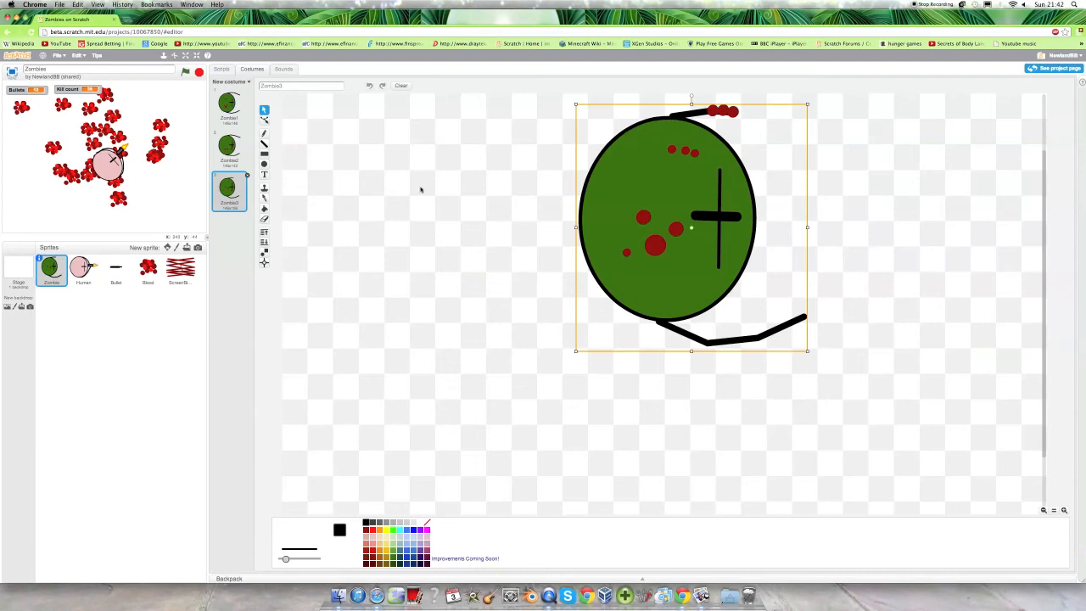
mouse_move(265, 251)
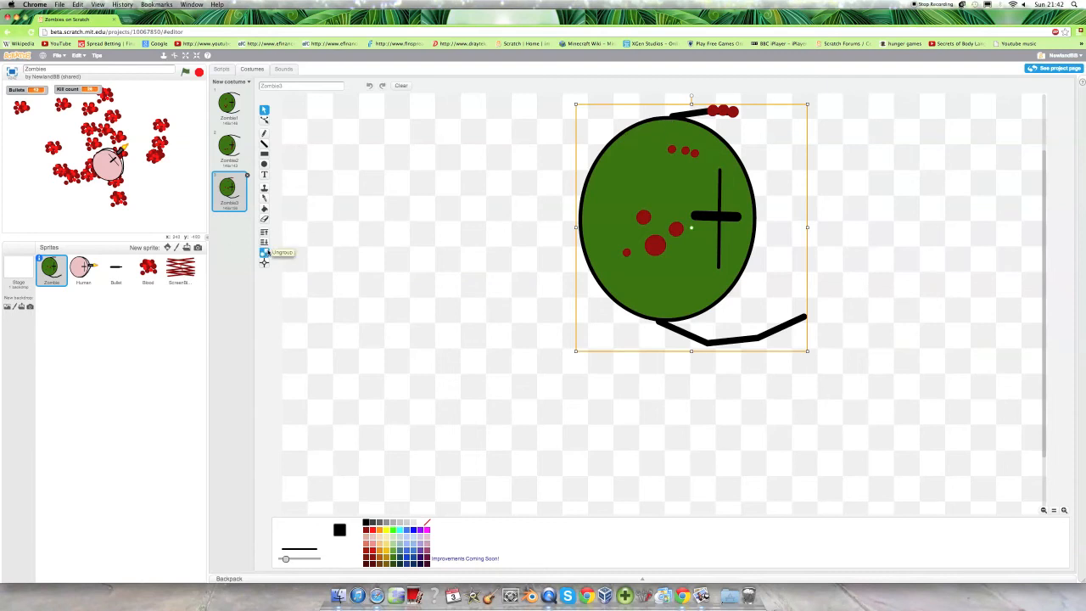
Step: Select and deselect the zombie drawing on the canvas, then show the zombie's second costume
left_click(645, 263)
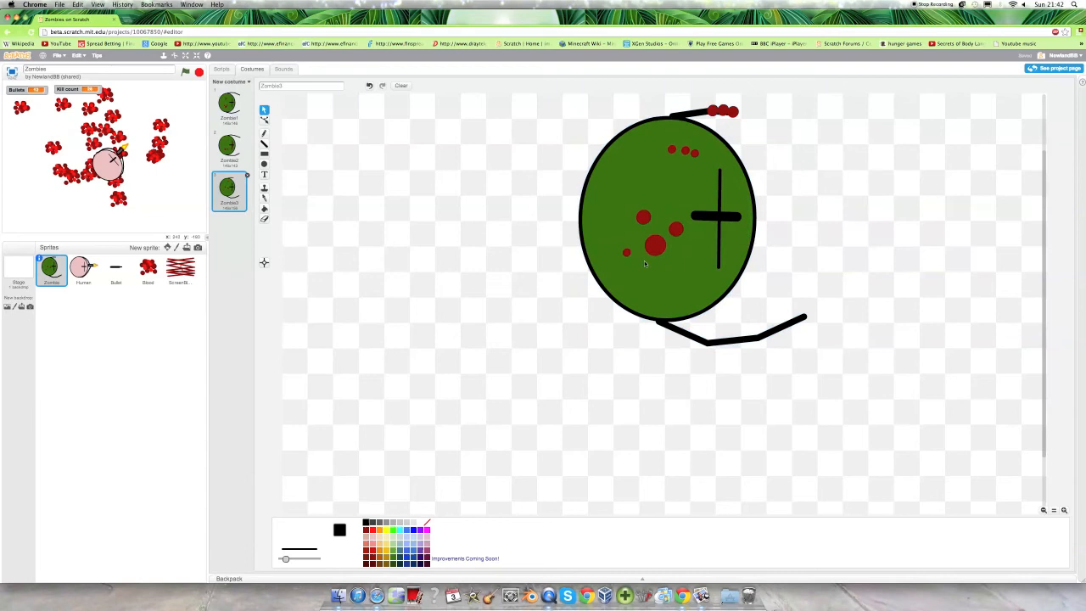
left_click(699, 112)
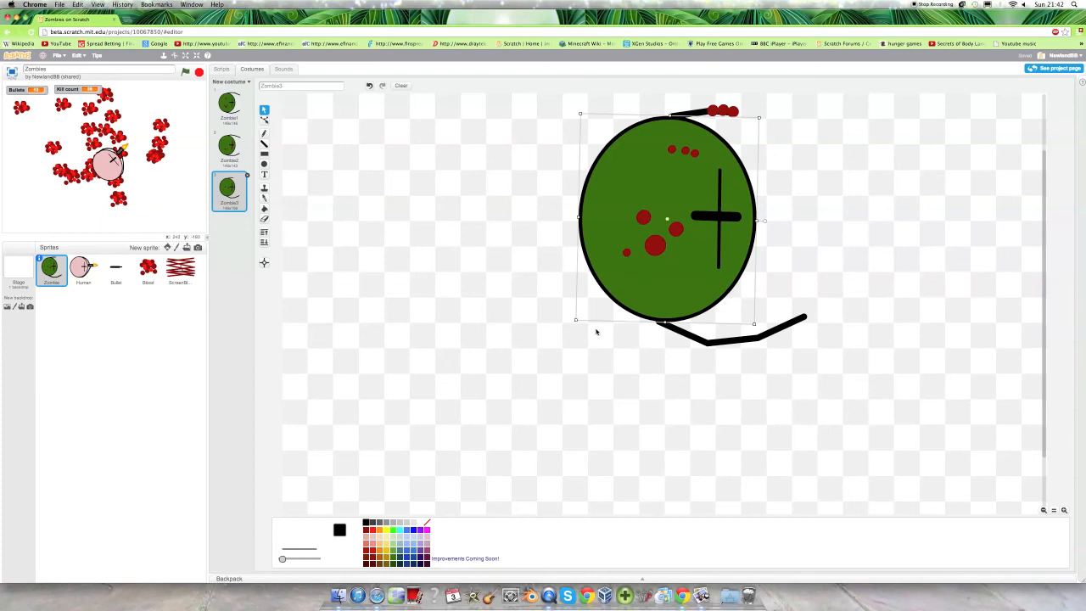
mouse_move(619, 308)
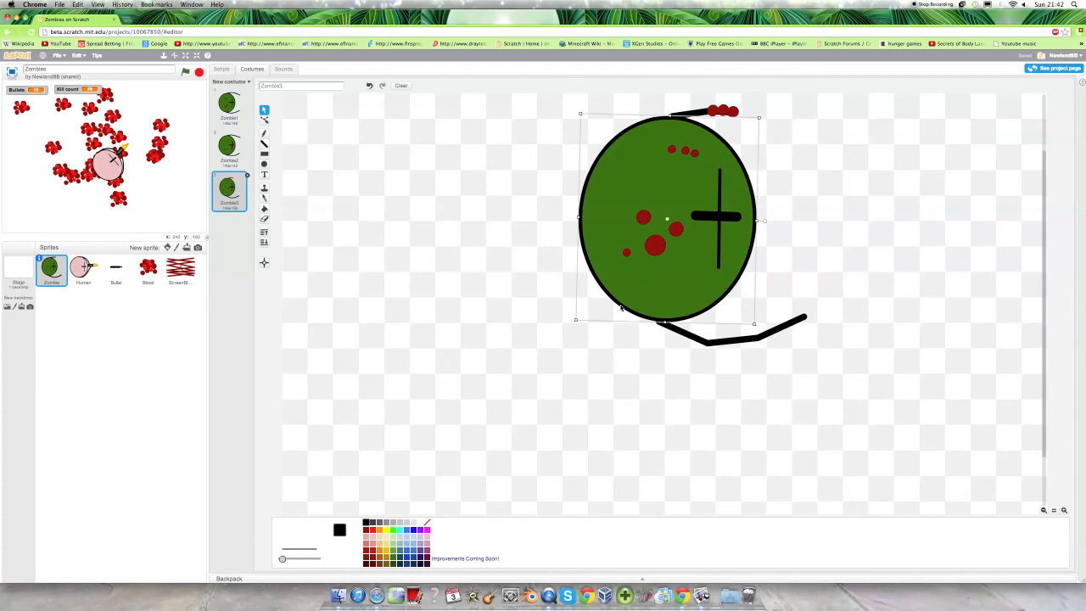
left_click(570, 367)
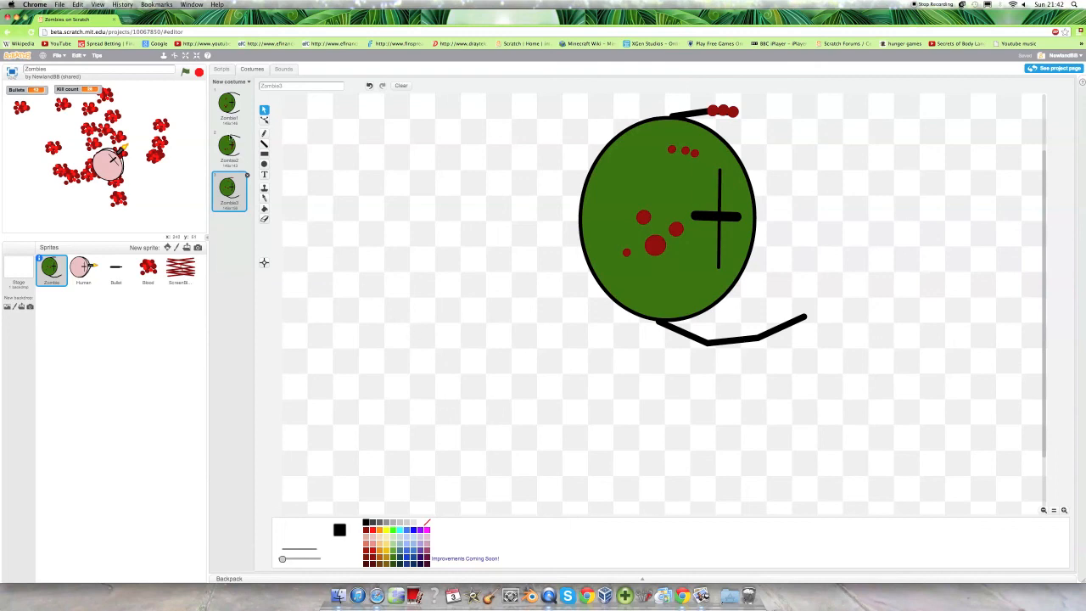
left_click(229, 146)
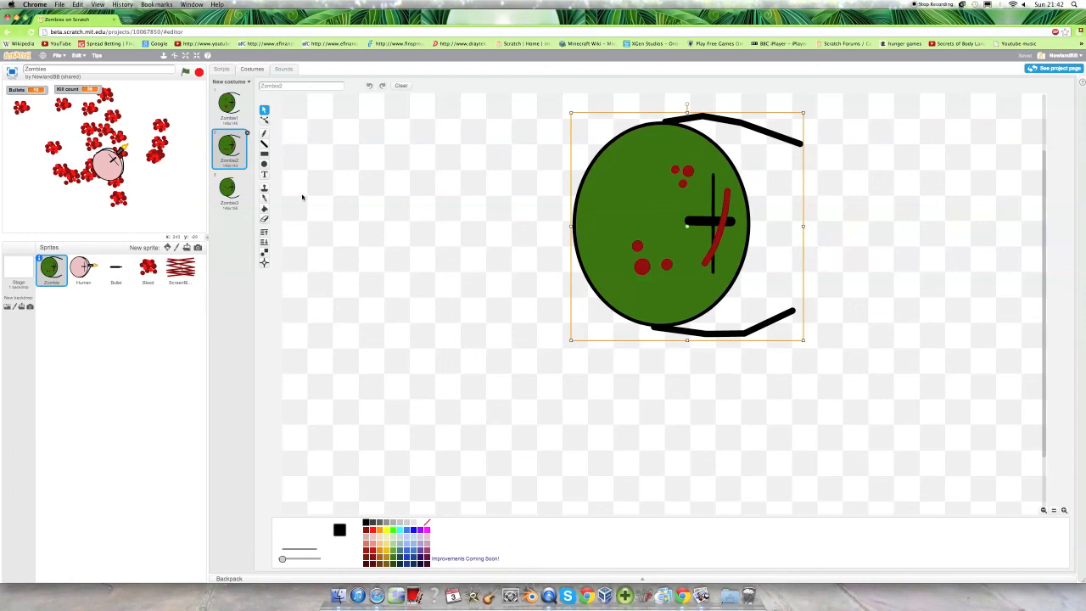